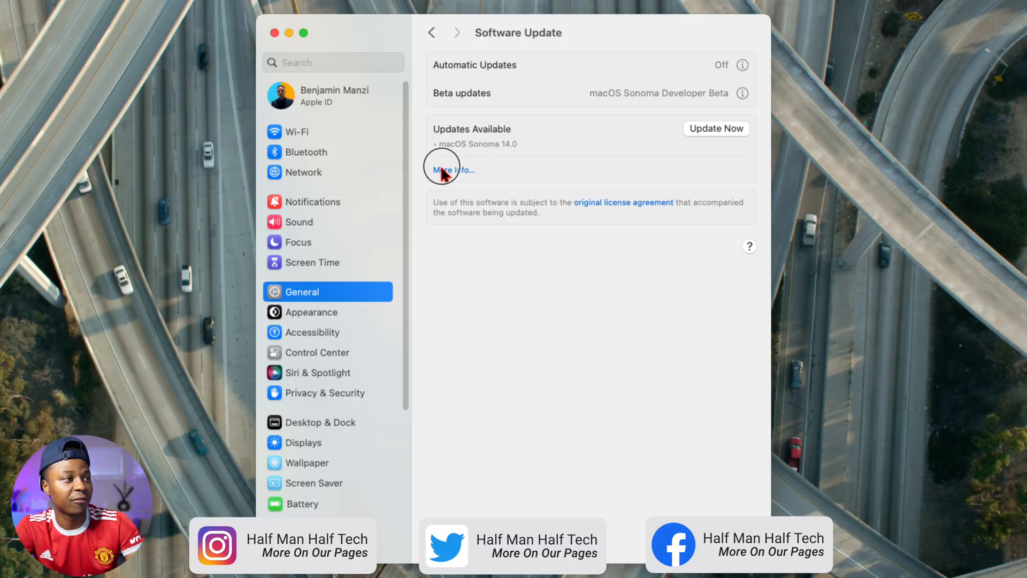
Review the macOS Sonoma 14.0 update details and start installing it.
{"action": "left_click", "coordinate": [450, 169]}
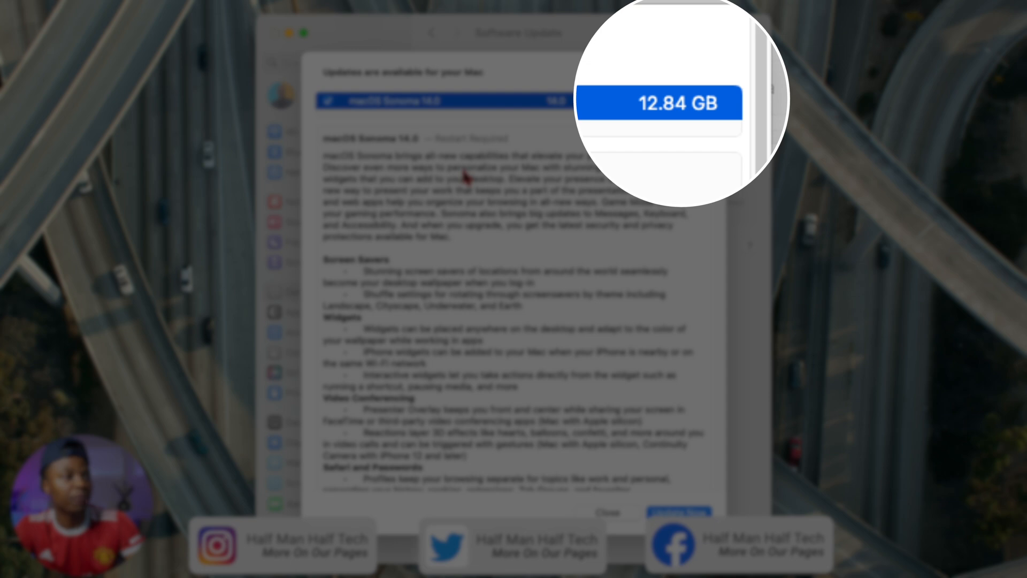
{"action": "mouse_move", "coordinate": [550, 134]}
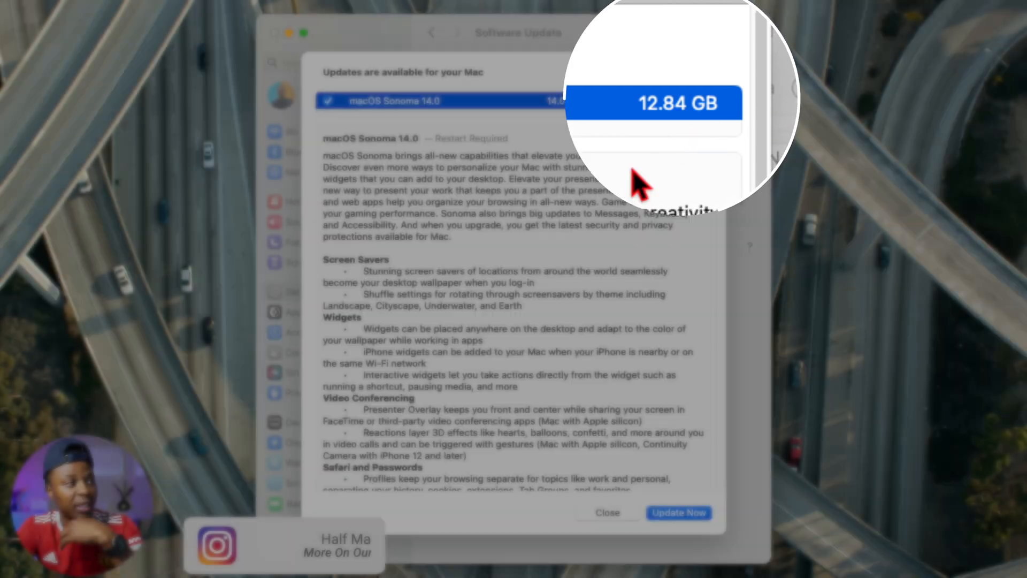
{"action": "left_click", "coordinate": [678, 513]}
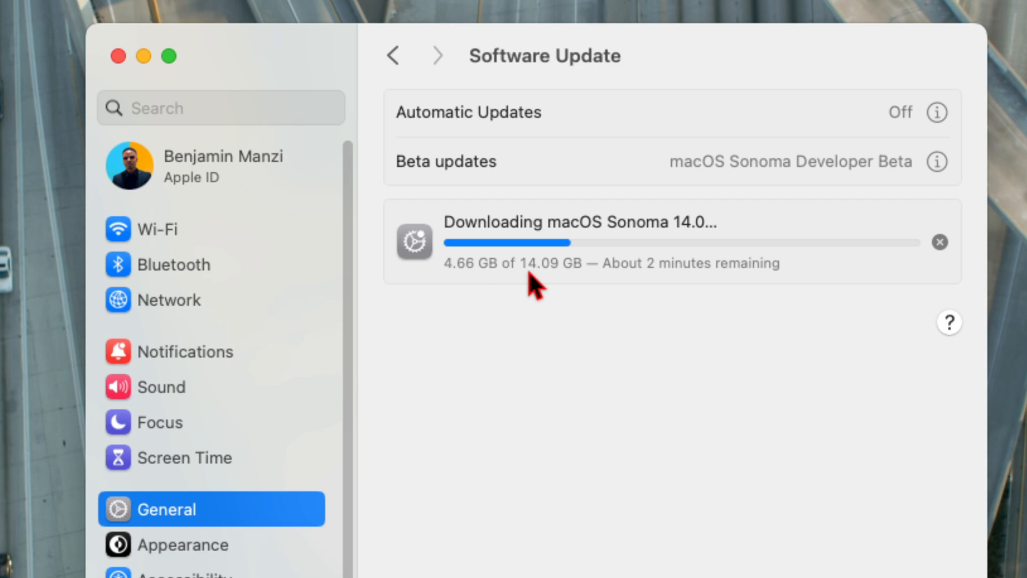
{"action": "mouse_move", "coordinate": [425, 475]}
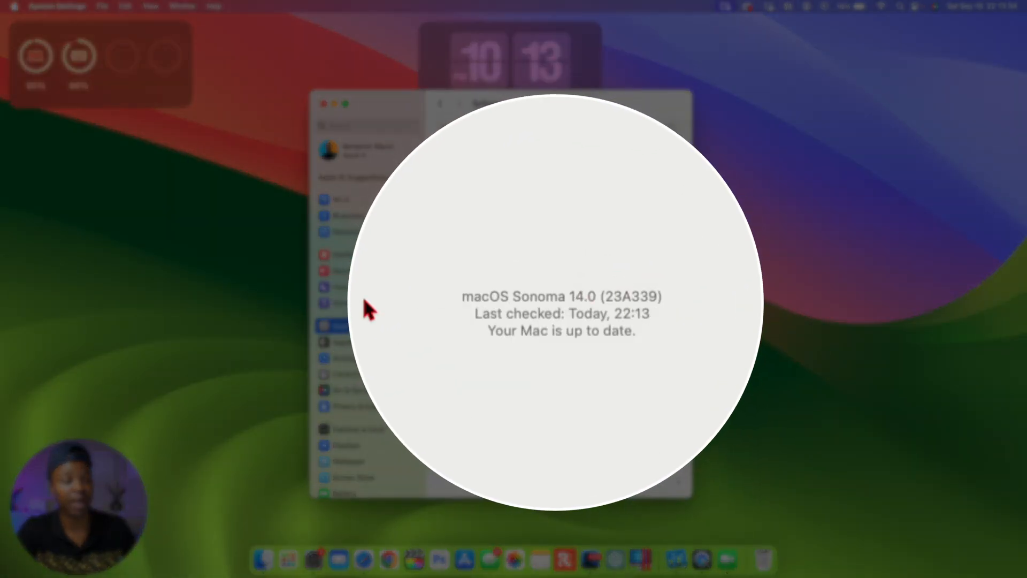
{"action": "mouse_move", "coordinate": [636, 320]}
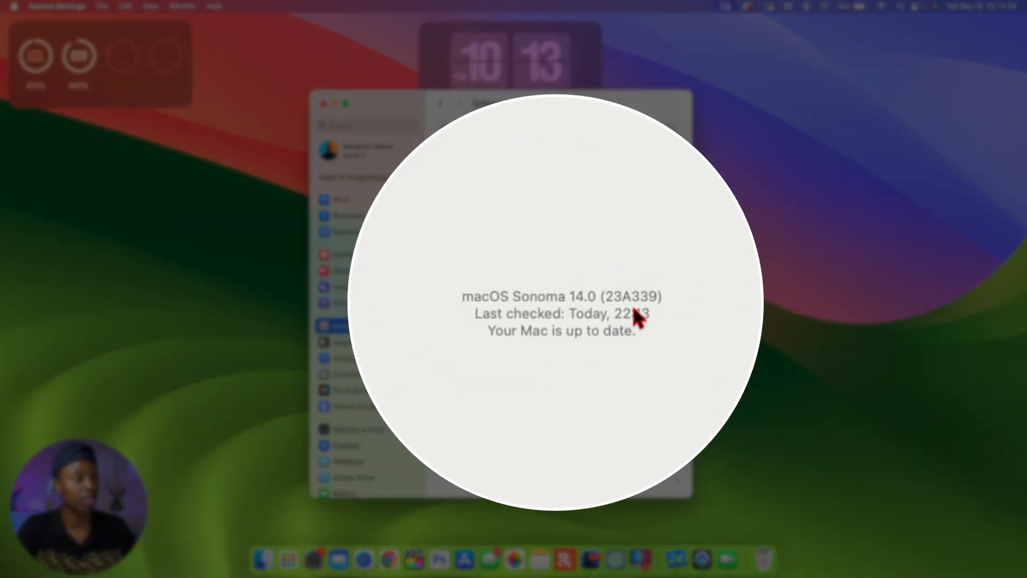
{"action": "mouse_move", "coordinate": [665, 321]}
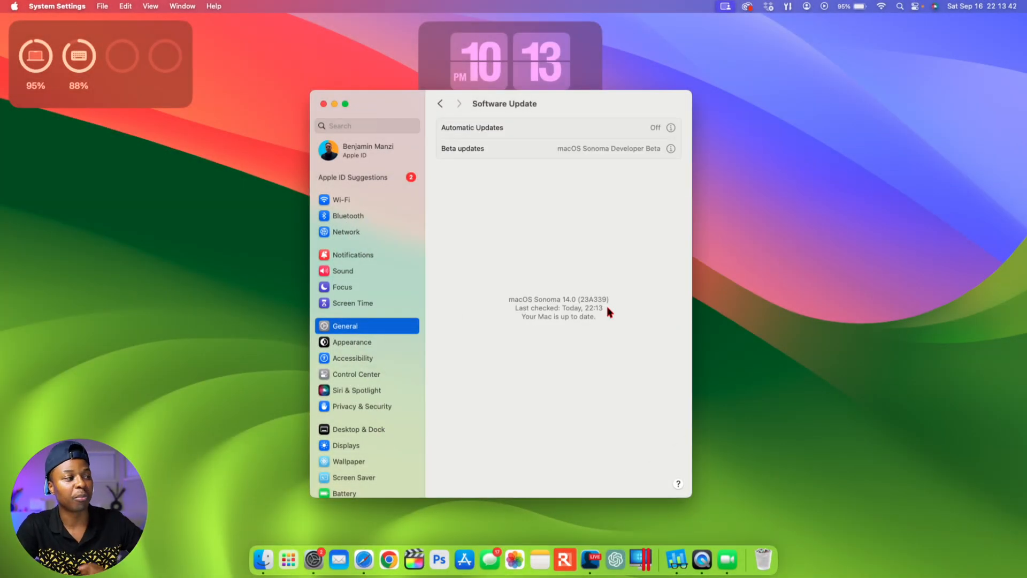
Browse the Storage category sizes, such as Applications at 66.62 GB, then minimize the window.
{"action": "left_click", "coordinate": [440, 103]}
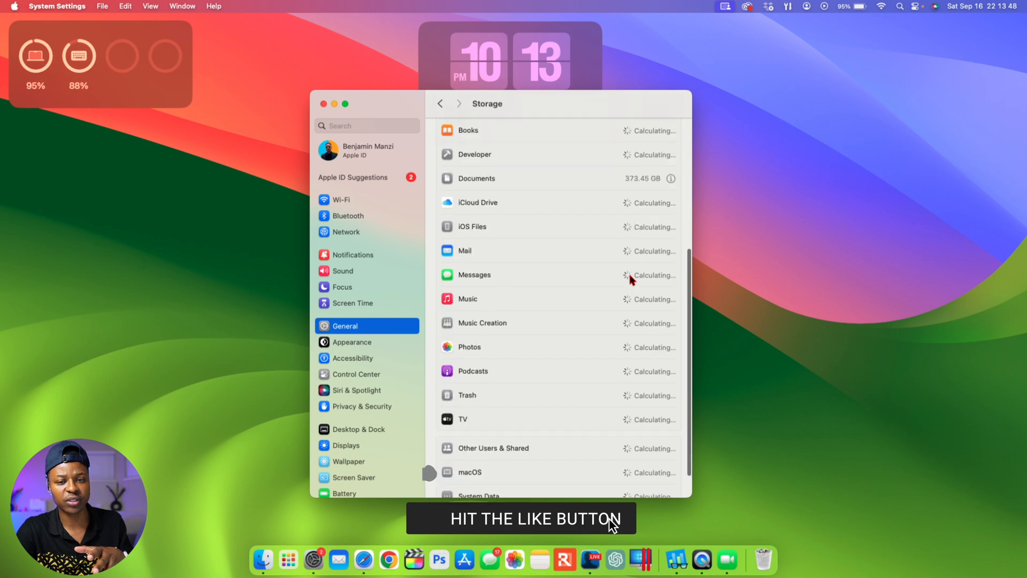
{"action": "scroll", "scroll_direction": "down", "scroll_amount": 3}
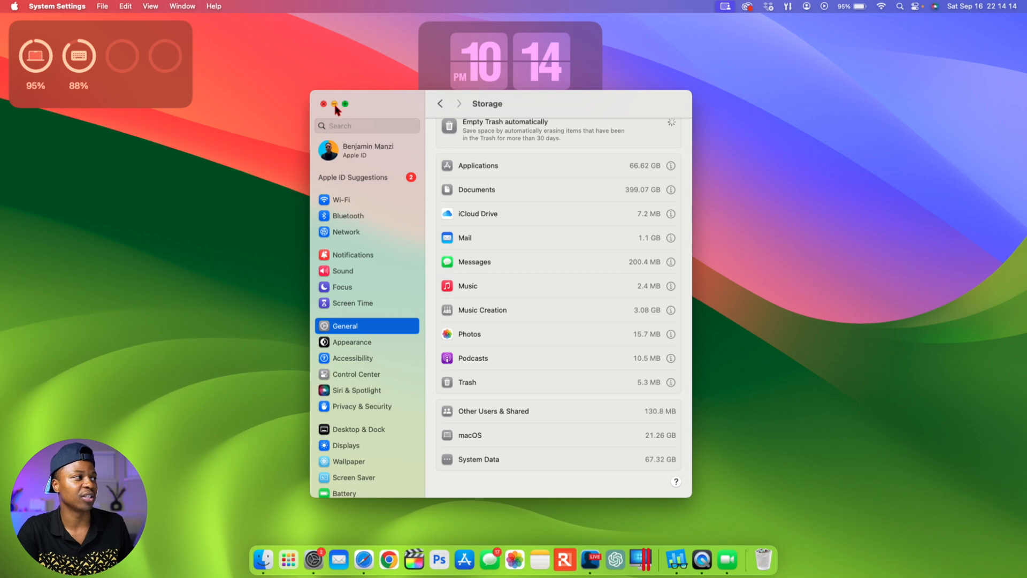
{"action": "left_click", "coordinate": [440, 103]}
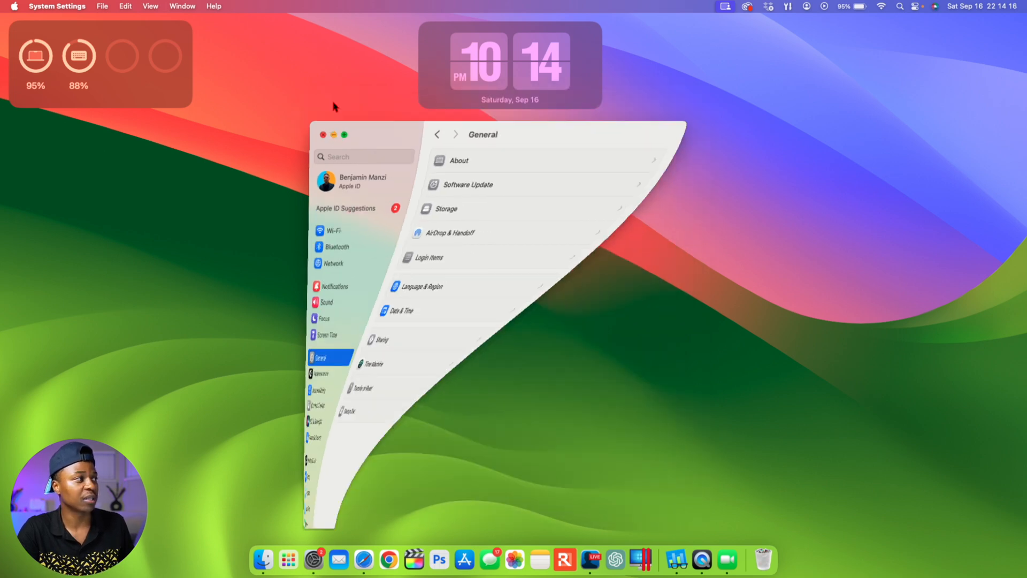
Check Control Center, then bring the System Settings window back from the Dock.
{"action": "left_click", "coordinate": [918, 6]}
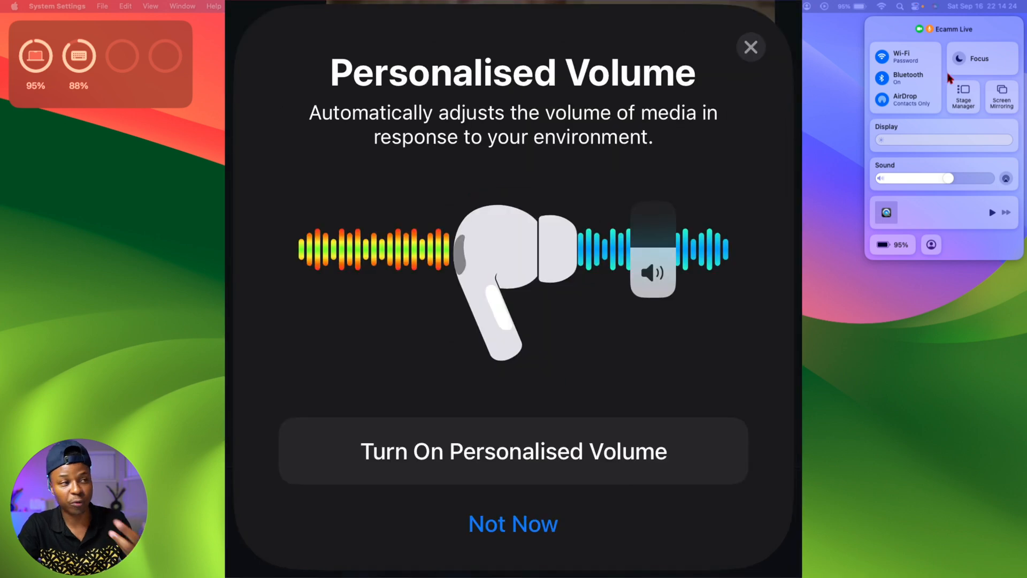
{"action": "mouse_move", "coordinate": [937, 65]}
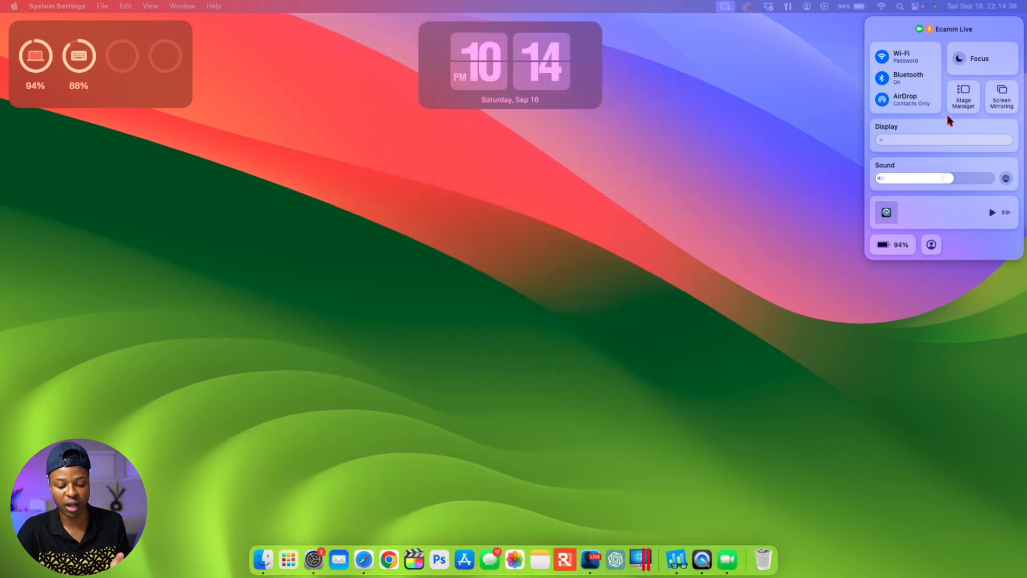
{"action": "mouse_move", "coordinate": [960, 151]}
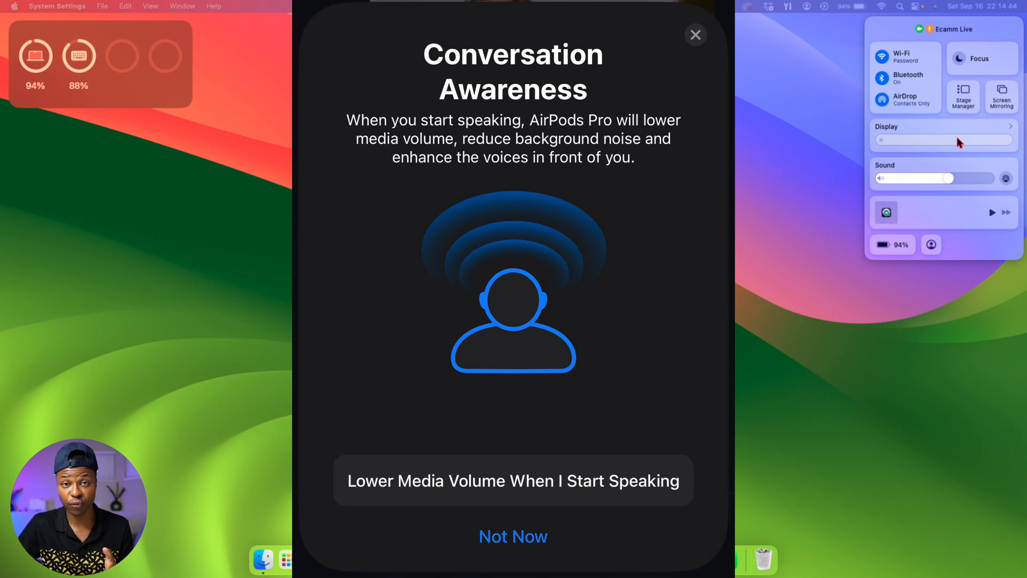
{"action": "left_click", "coordinate": [513, 536]}
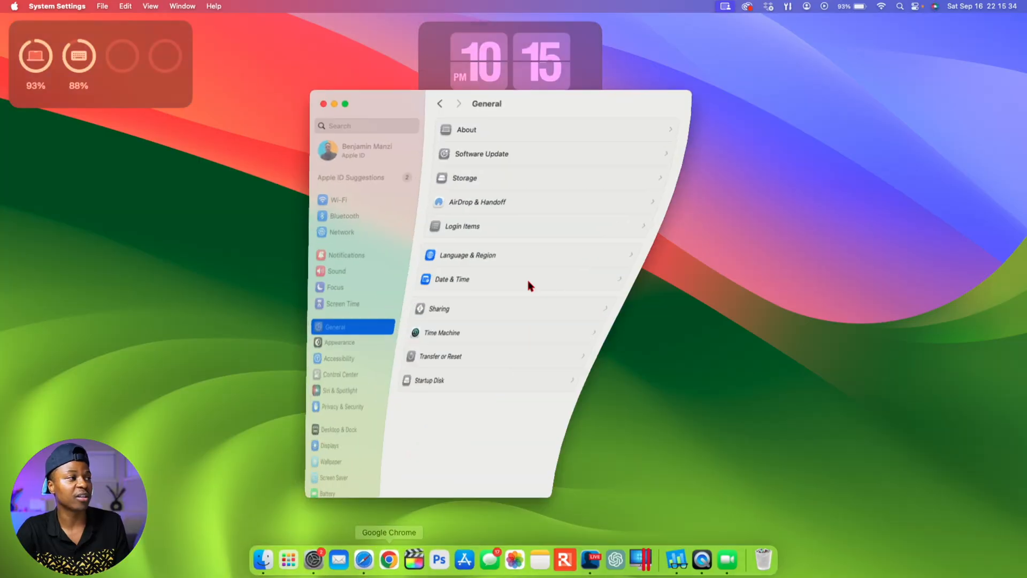
Show the AirDrop & Handoff pane with Handoff on and AirDrop set to Contacts Only.
{"action": "left_click", "coordinate": [476, 202]}
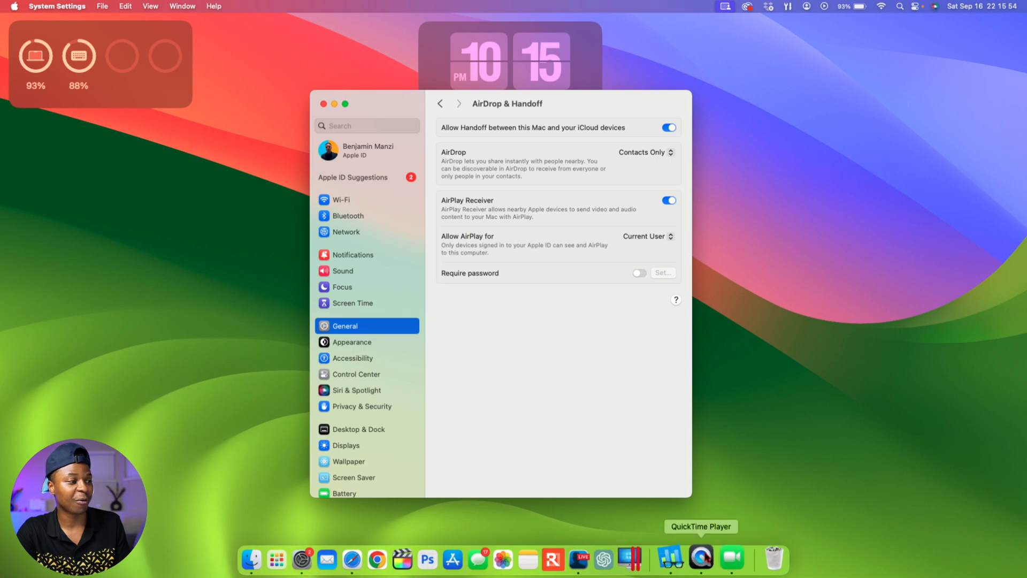
{"action": "mouse_move", "coordinate": [465, 195]}
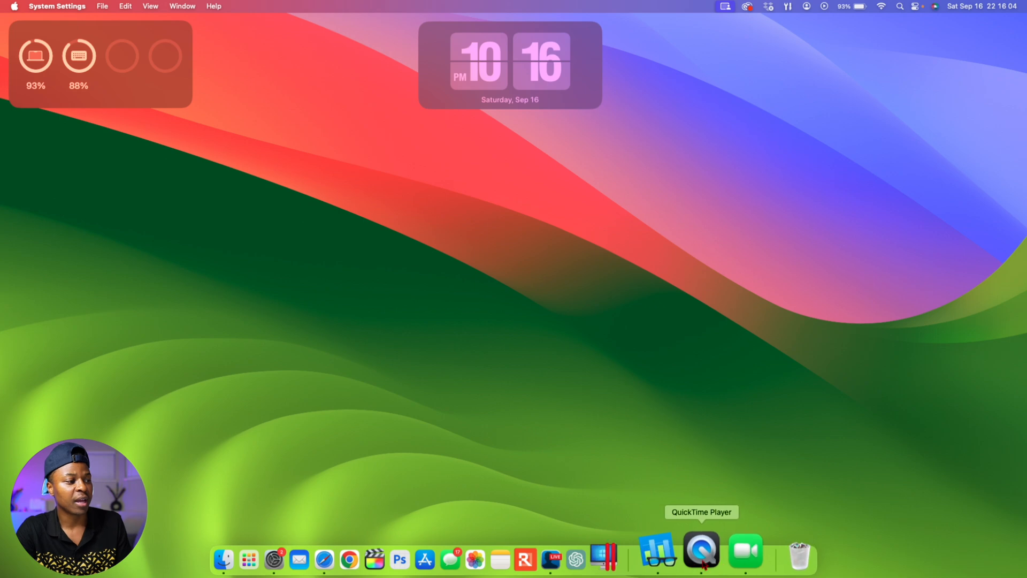
Open the beta 7 recording showing Geekbench scores of 1001 single-core and 3771 multi-core.
{"action": "left_click", "coordinate": [701, 551]}
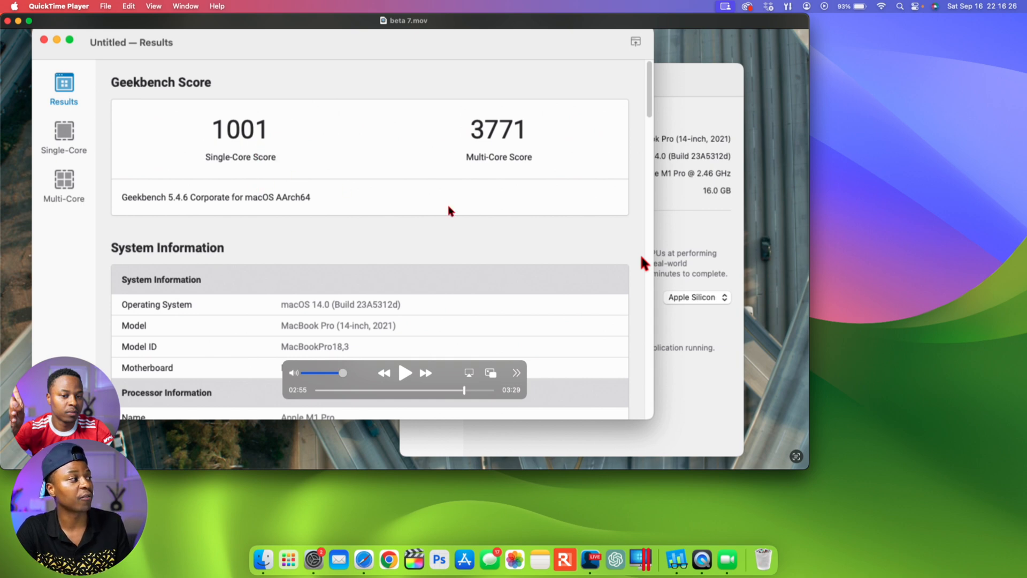
{"action": "mouse_move", "coordinate": [498, 154]}
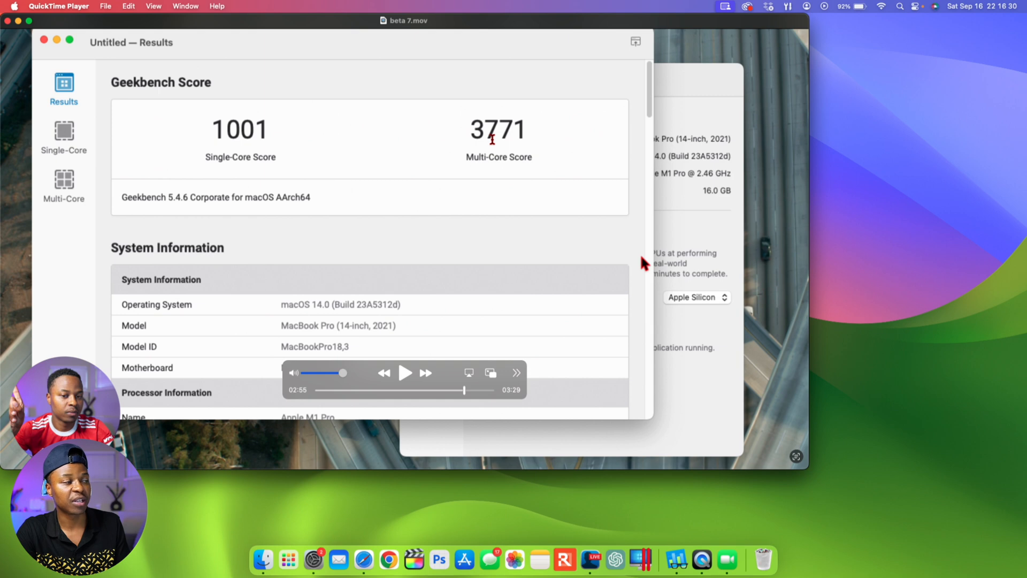
{"action": "mouse_move", "coordinate": [484, 236]}
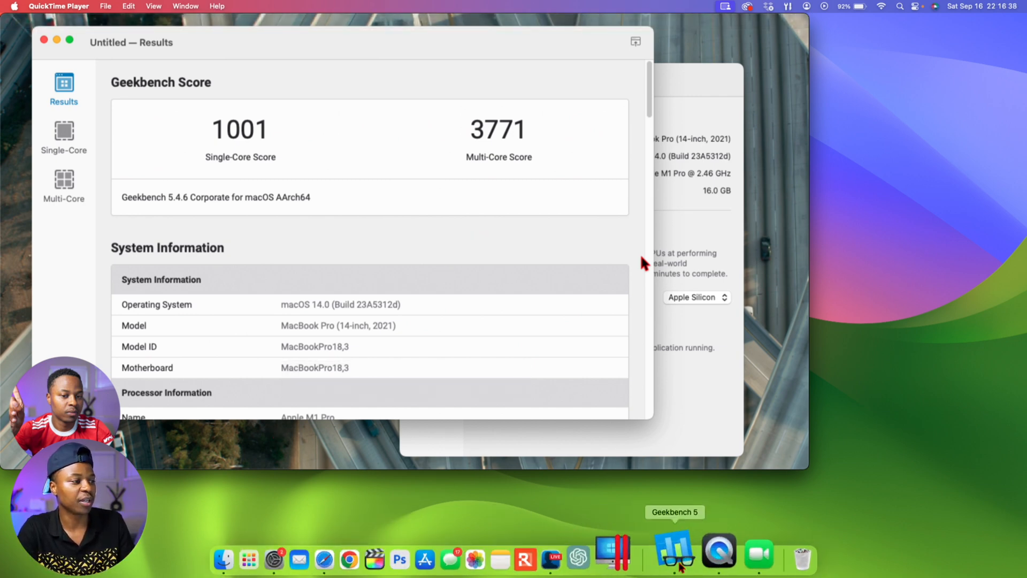
Compare the RC Geekbench results (1758/9606) with beta 7, then put both windows away.
{"action": "left_click", "coordinate": [674, 559]}
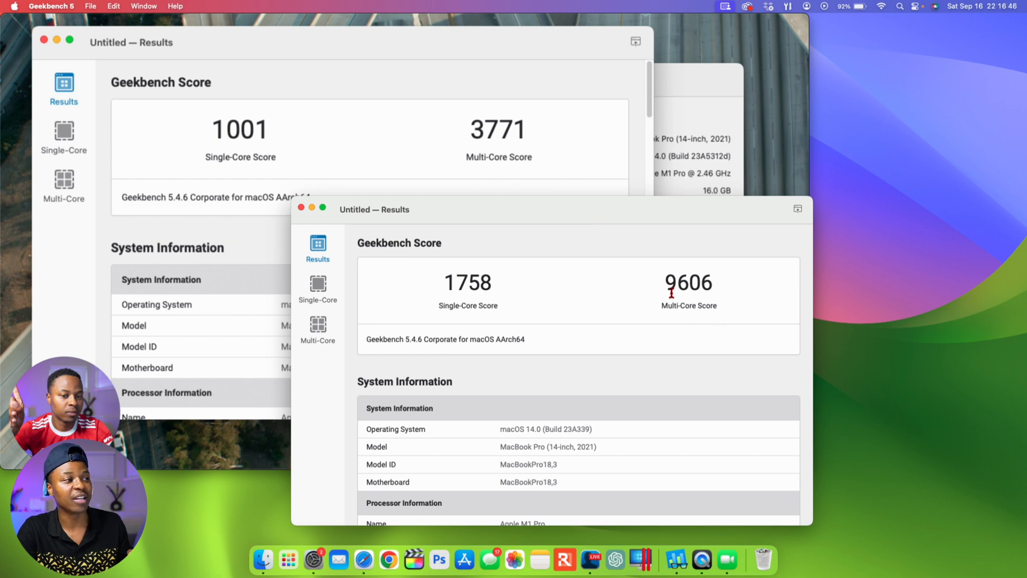
{"action": "mouse_move", "coordinate": [680, 303]}
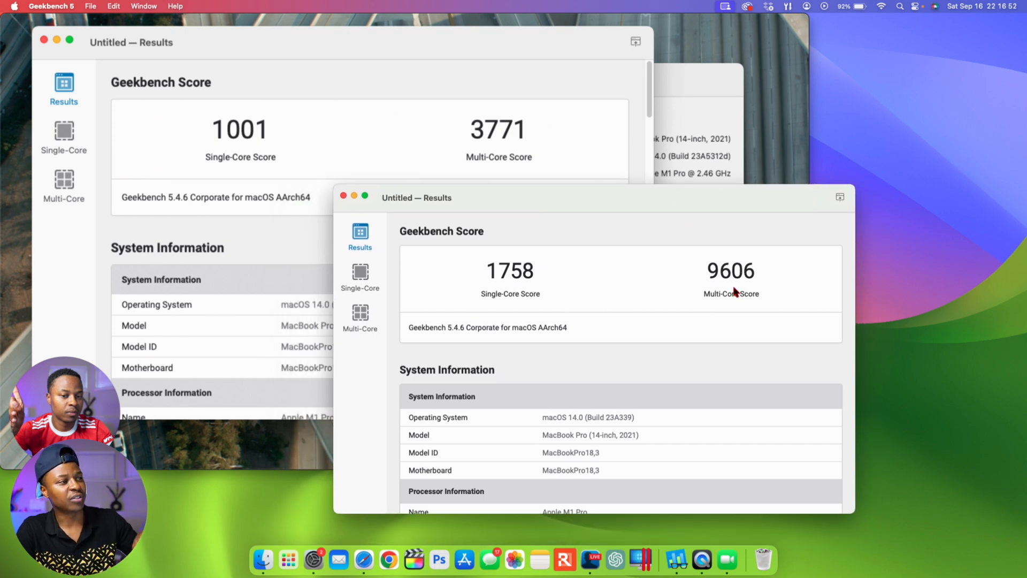
{"action": "mouse_move", "coordinate": [648, 221]}
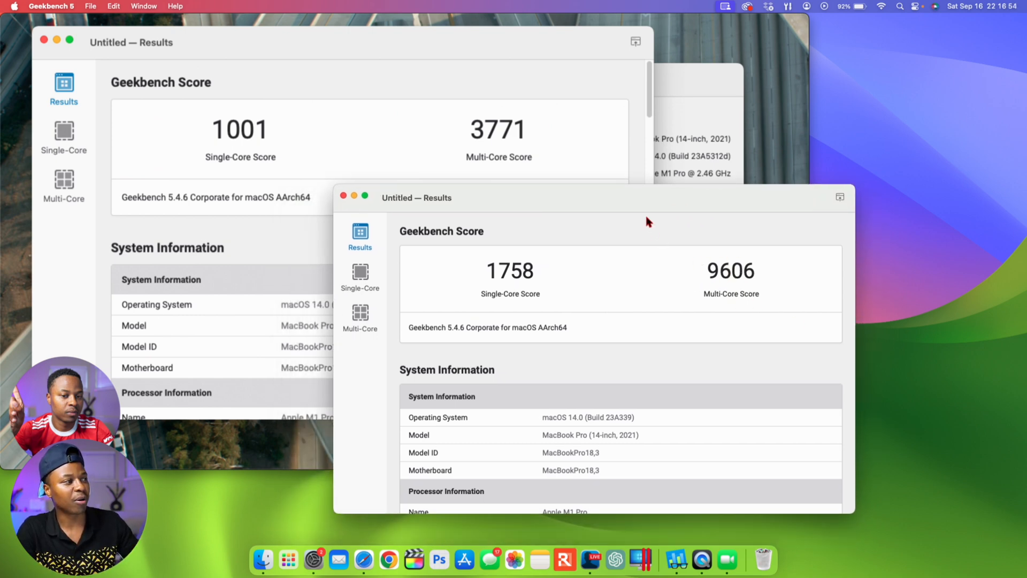
{"action": "mouse_move", "coordinate": [494, 306]}
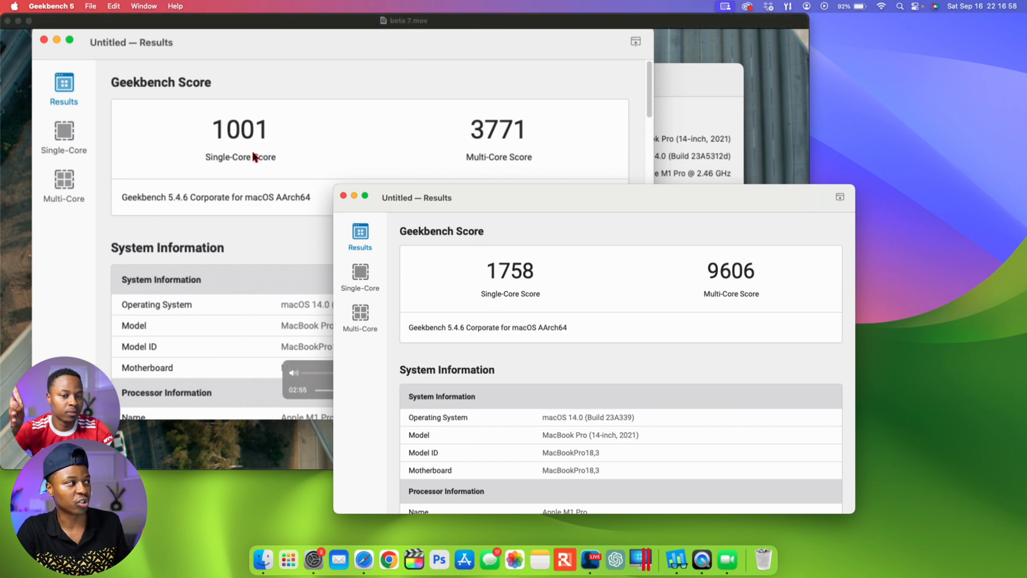
{"action": "mouse_move", "coordinate": [341, 223]}
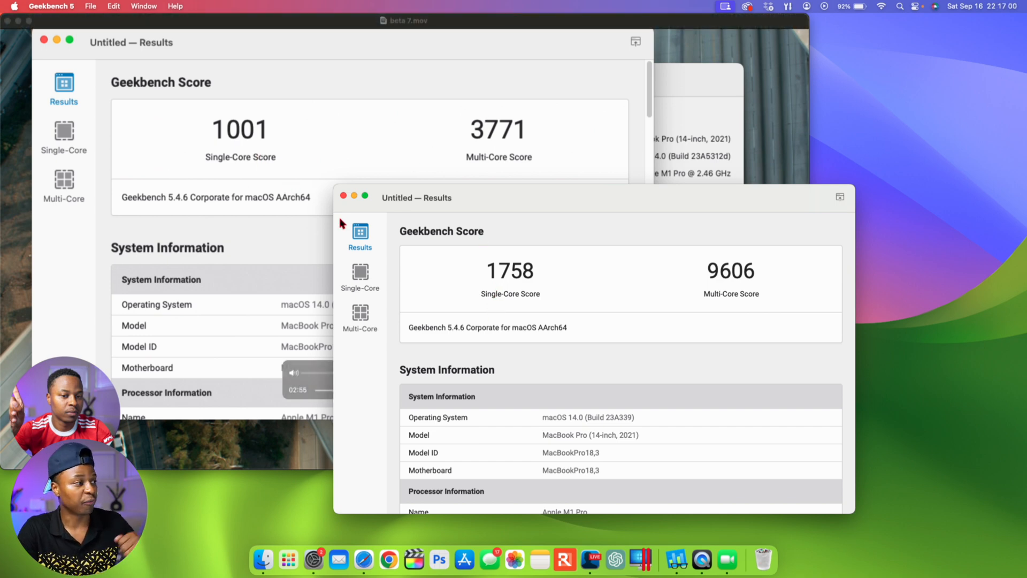
{"action": "mouse_move", "coordinate": [365, 42]}
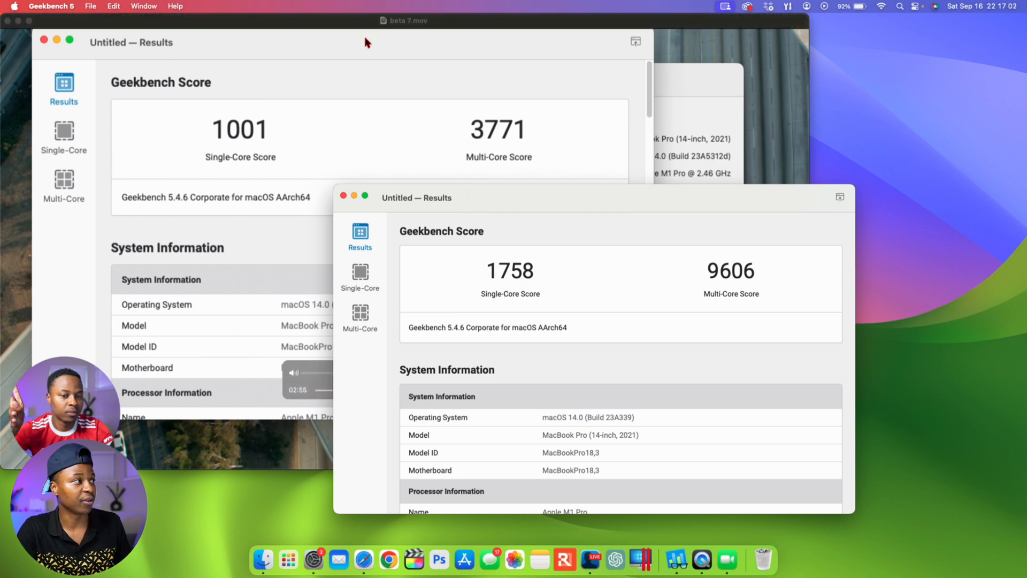
{"action": "mouse_move", "coordinate": [560, 143]}
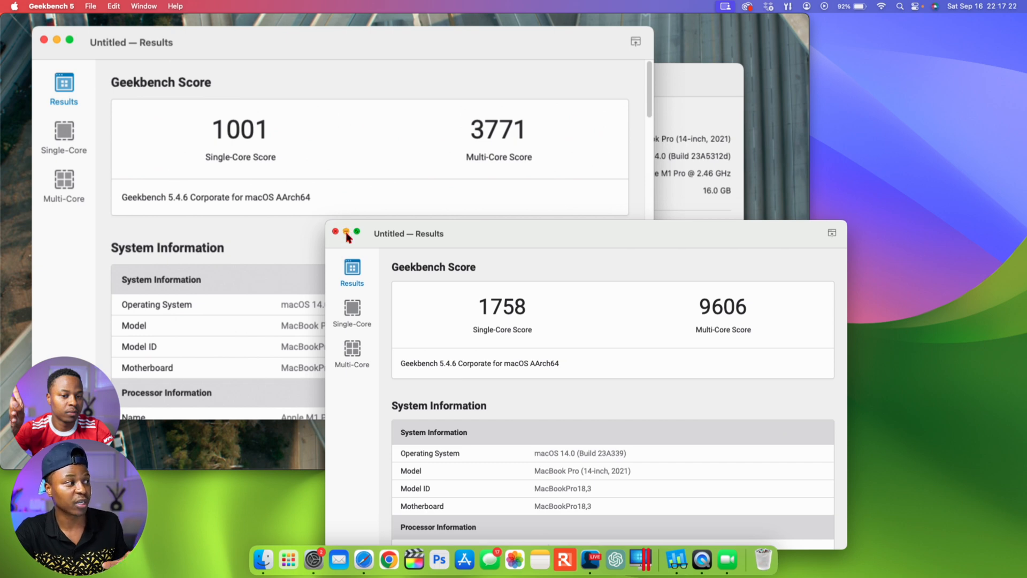
{"action": "left_click", "coordinate": [336, 233]}
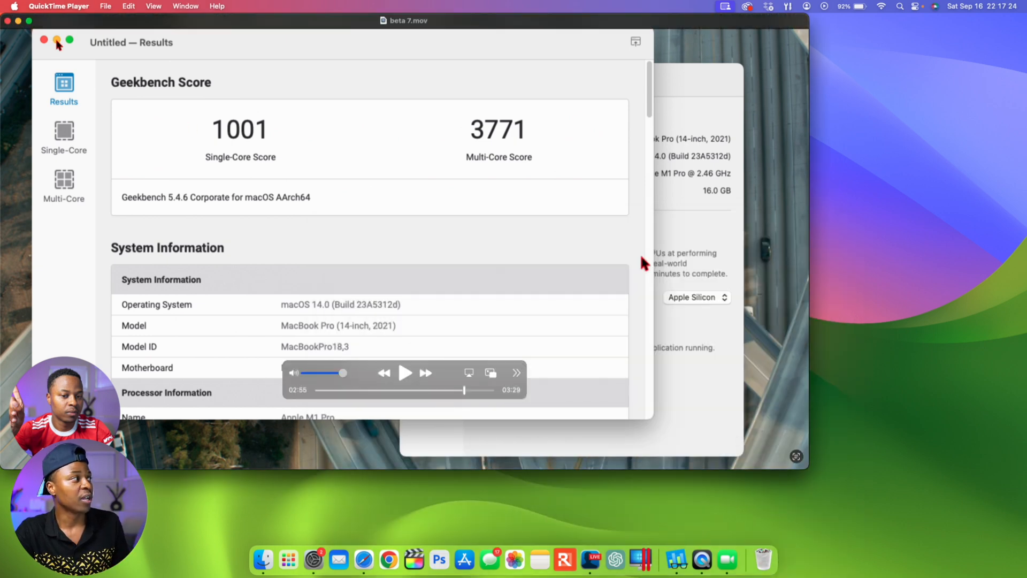
{"action": "left_click", "coordinate": [44, 42]}
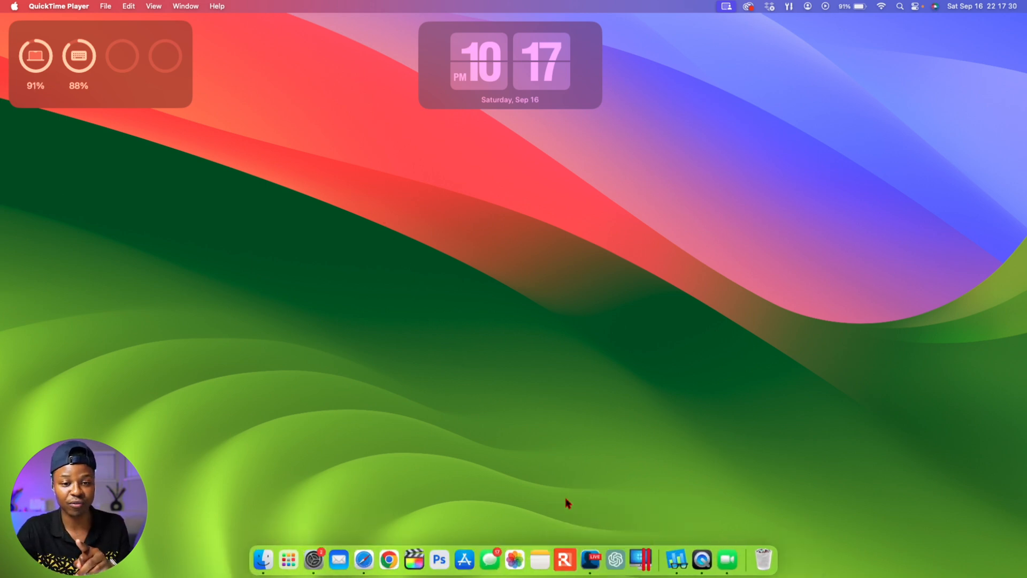
Launch FaceTime and bring up its video effect options from the menu bar.
{"action": "left_click", "coordinate": [288, 558]}
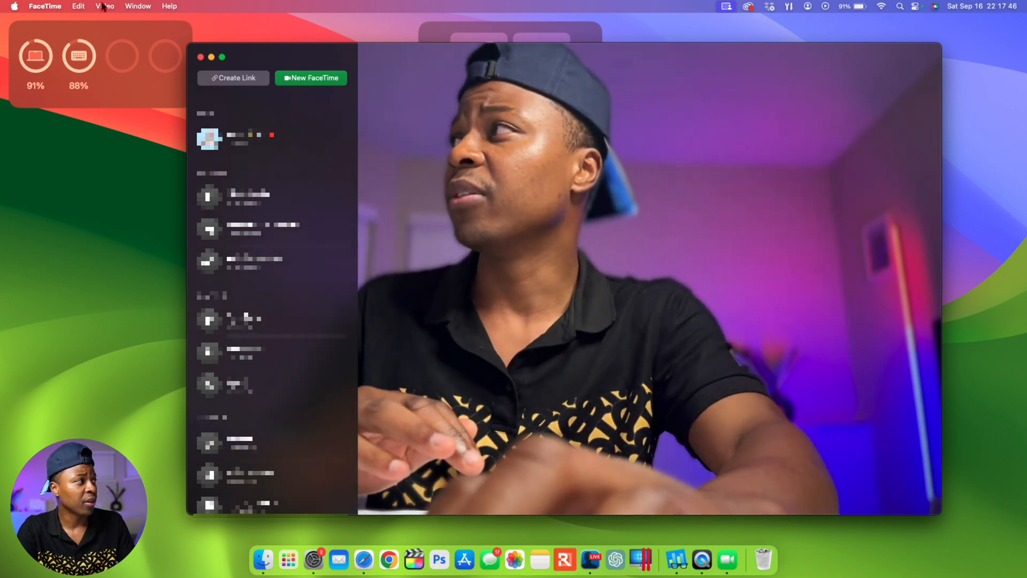
{"action": "left_click", "coordinate": [104, 6]}
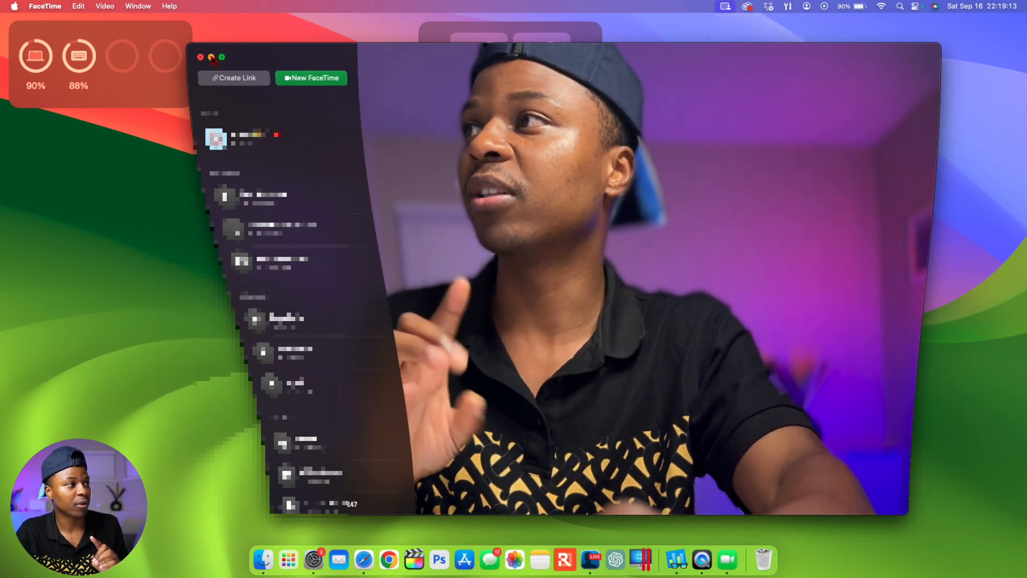
Minimize the FaceTime camera preview window after demonstrating reactions.
{"action": "left_click", "coordinate": [201, 57]}
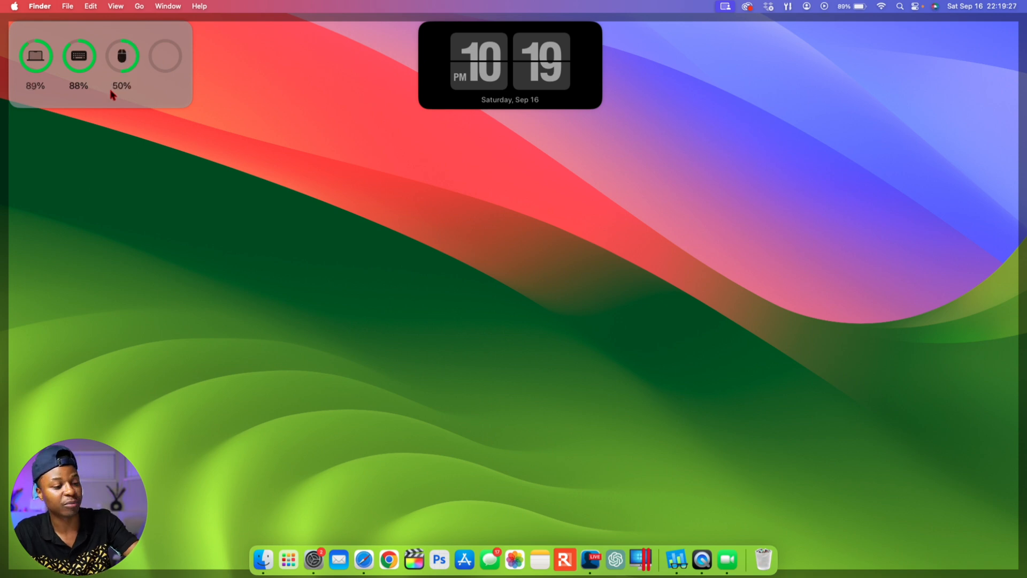
{"action": "mouse_move", "coordinate": [110, 116]}
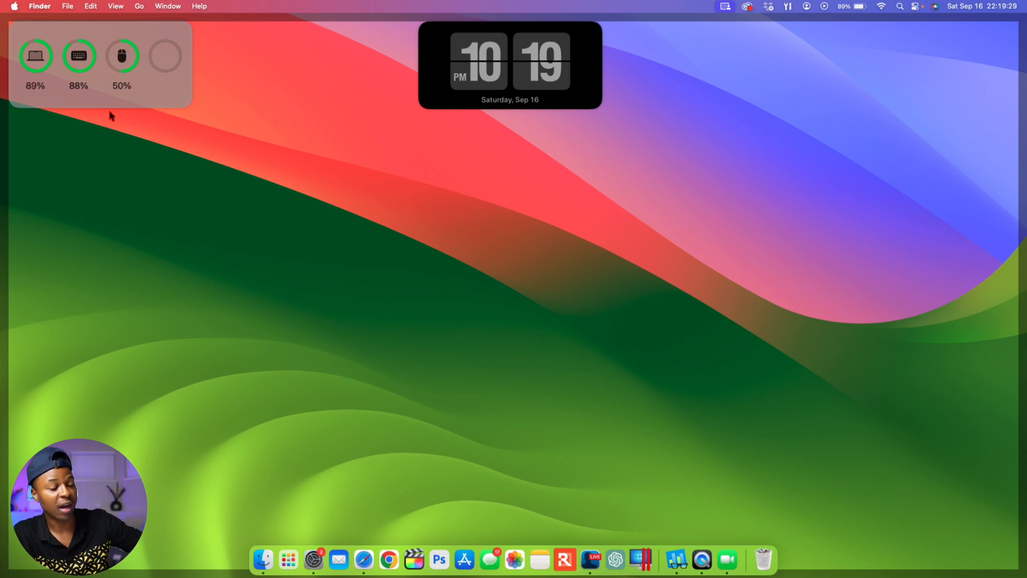
{"action": "mouse_move", "coordinate": [878, 210]}
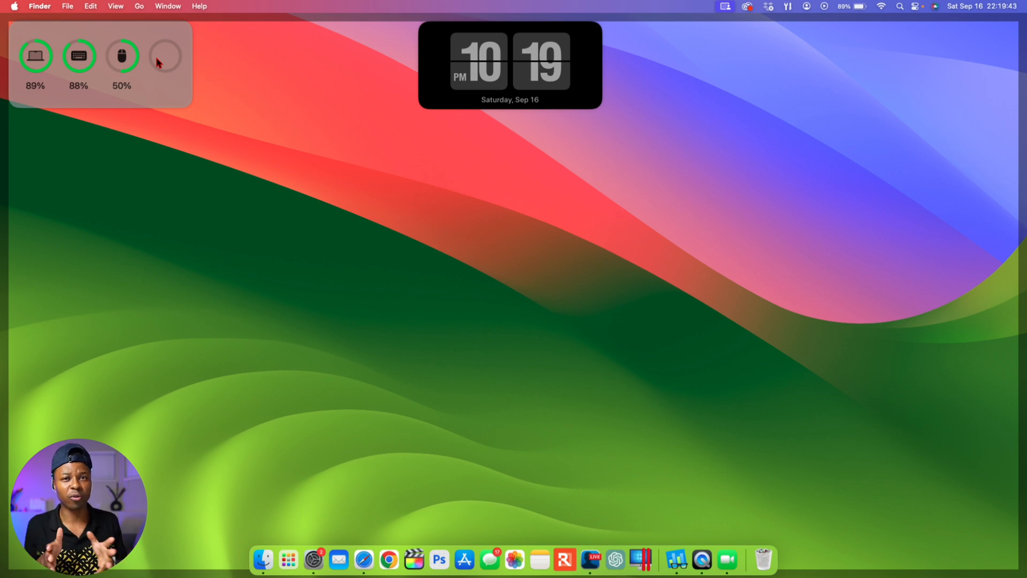
{"action": "mouse_move", "coordinate": [450, 191]}
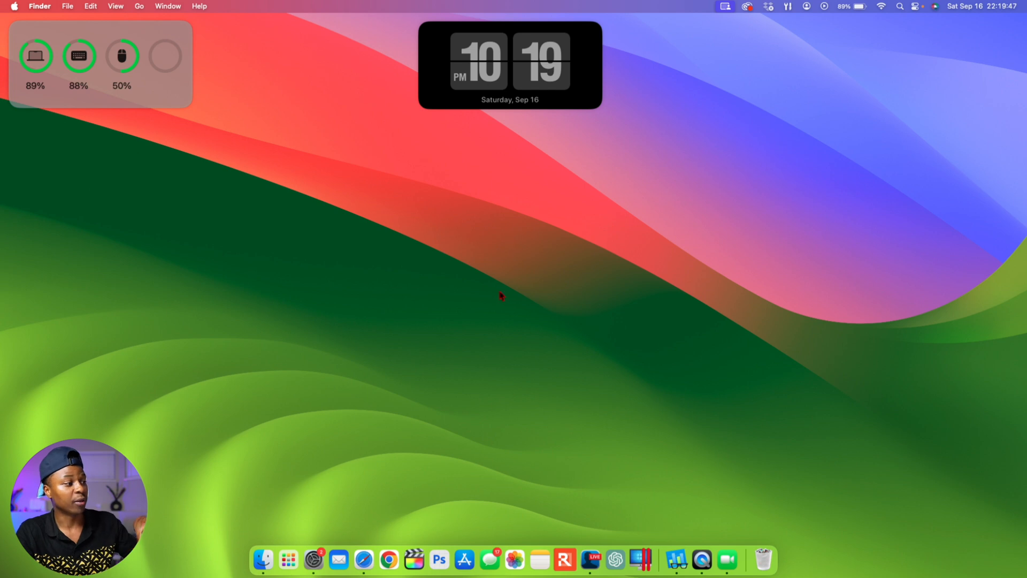
{"action": "mouse_move", "coordinate": [615, 416]}
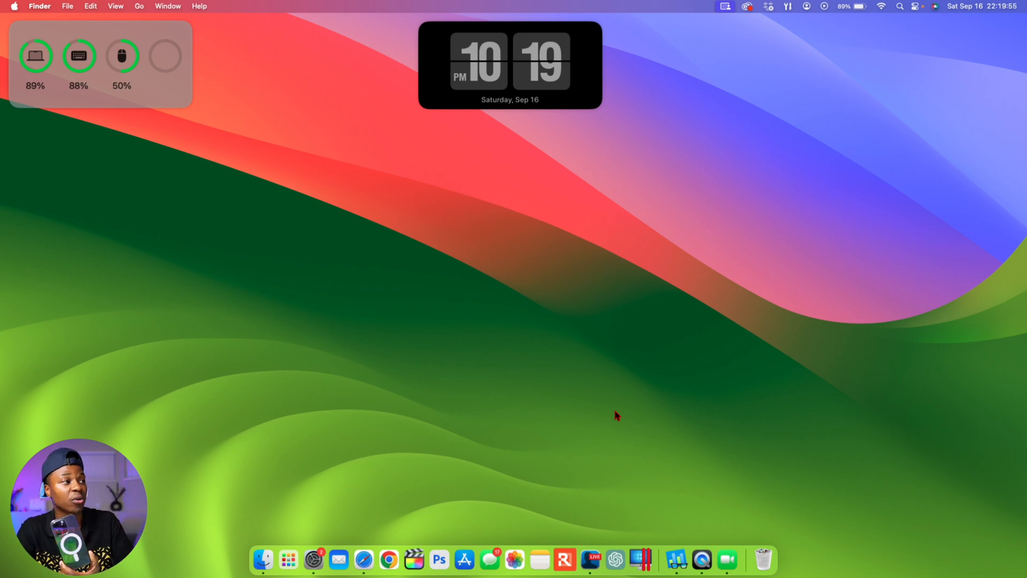
Show the Batteries widget with Mac, keyboard and mouse levels, then open Safari on beta.apple.com.
{"action": "left_click", "coordinate": [364, 560]}
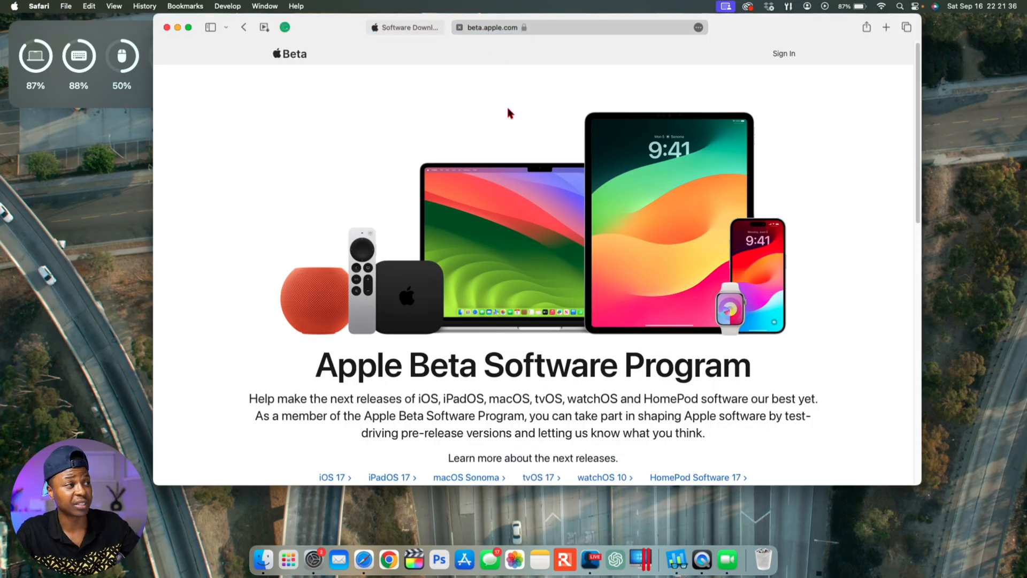
Follow the macOS Sonoma link to the Preview page showing 'Available 9.26' and dismiss the widgets.
{"action": "scroll", "scroll_direction": "down", "scroll_amount": 3}
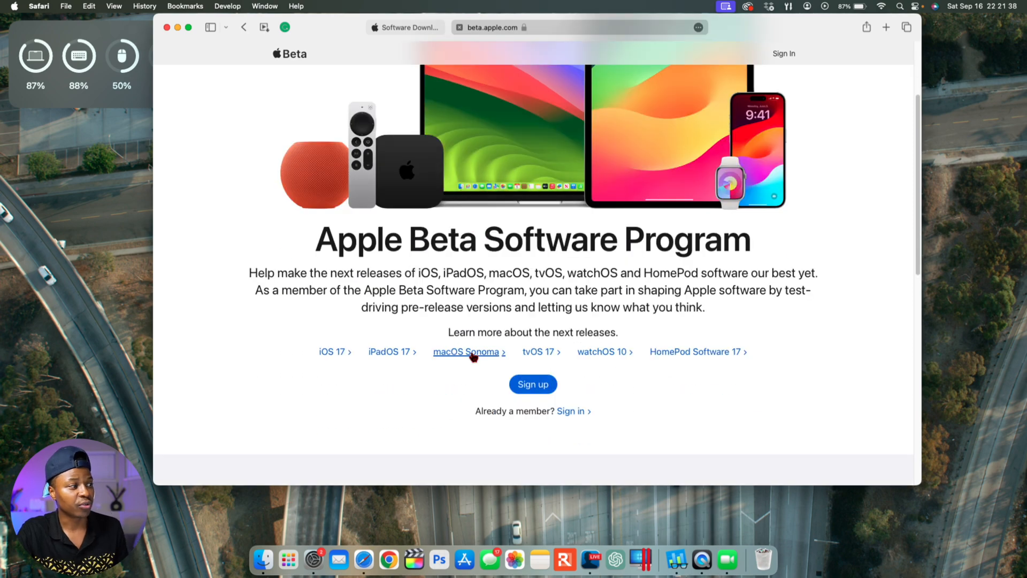
{"action": "left_click", "coordinate": [466, 352]}
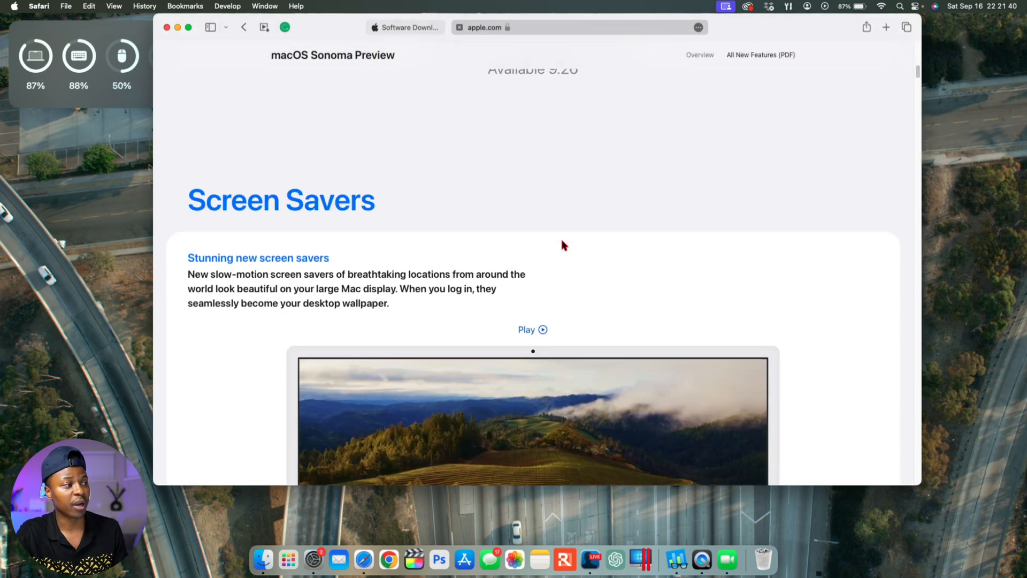
{"action": "scroll", "scroll_direction": "up", "scroll_amount": 3}
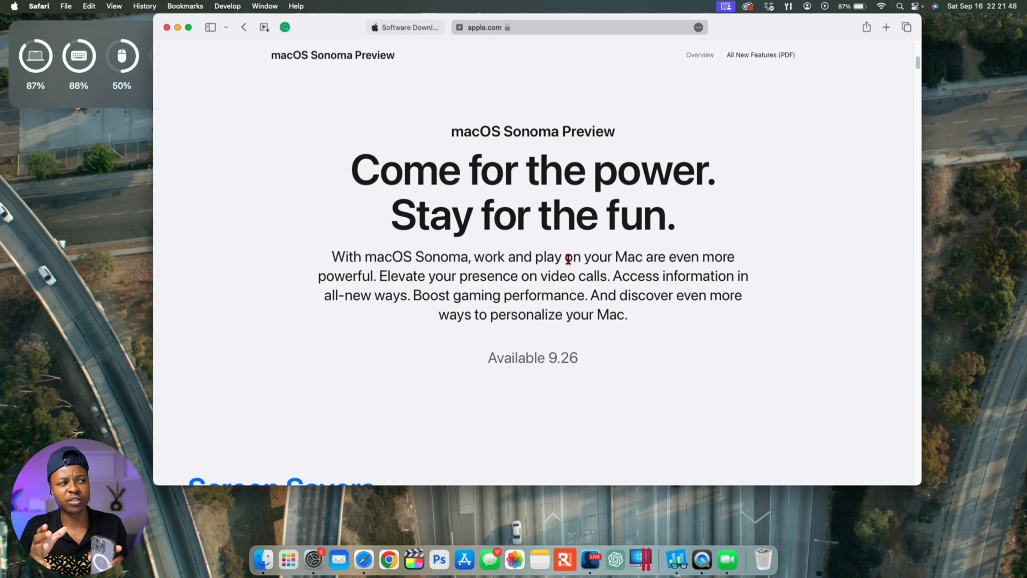
{"action": "mouse_move", "coordinate": [567, 372]}
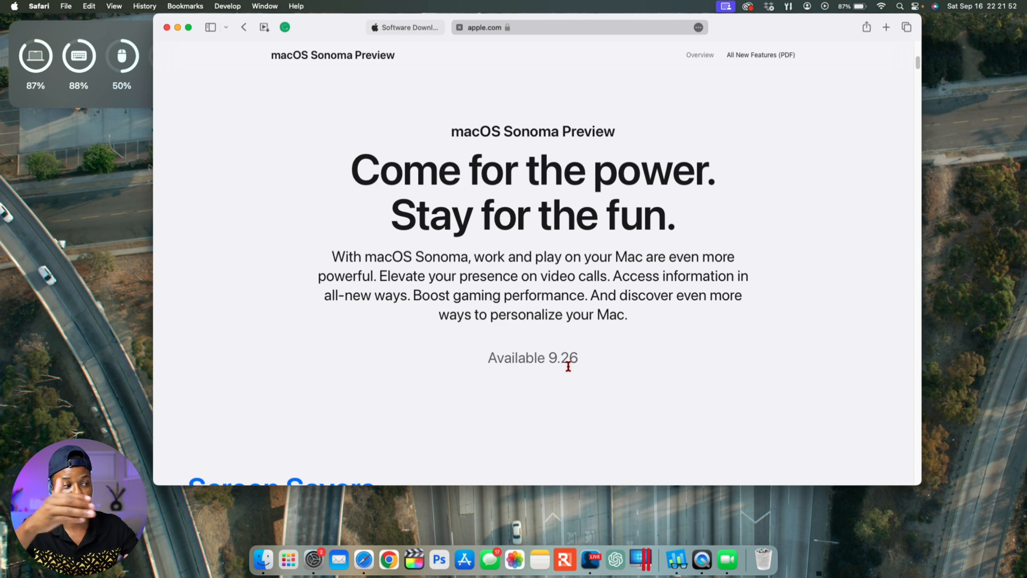
{"action": "mouse_move", "coordinate": [579, 362]}
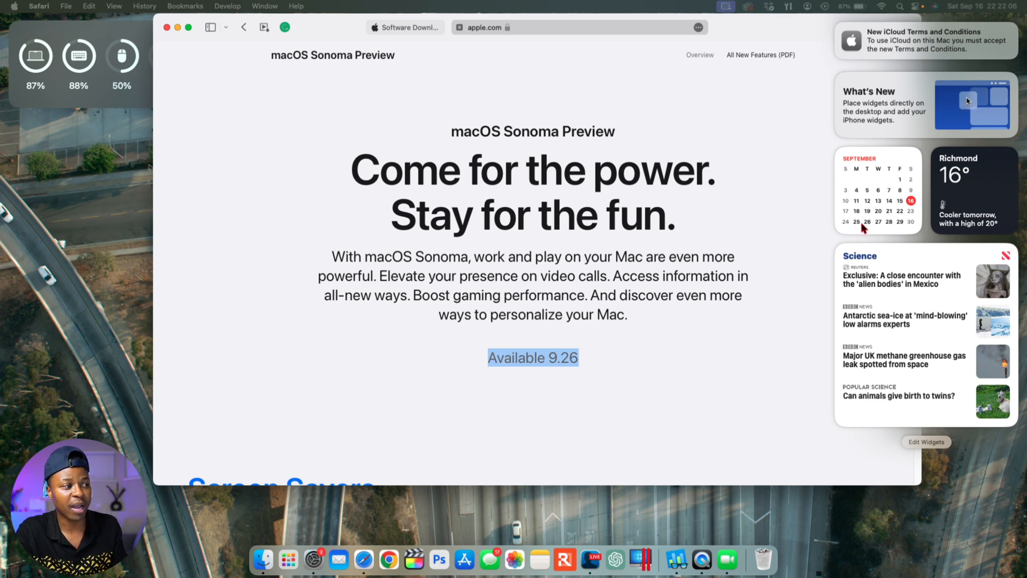
{"action": "mouse_move", "coordinate": [877, 233]}
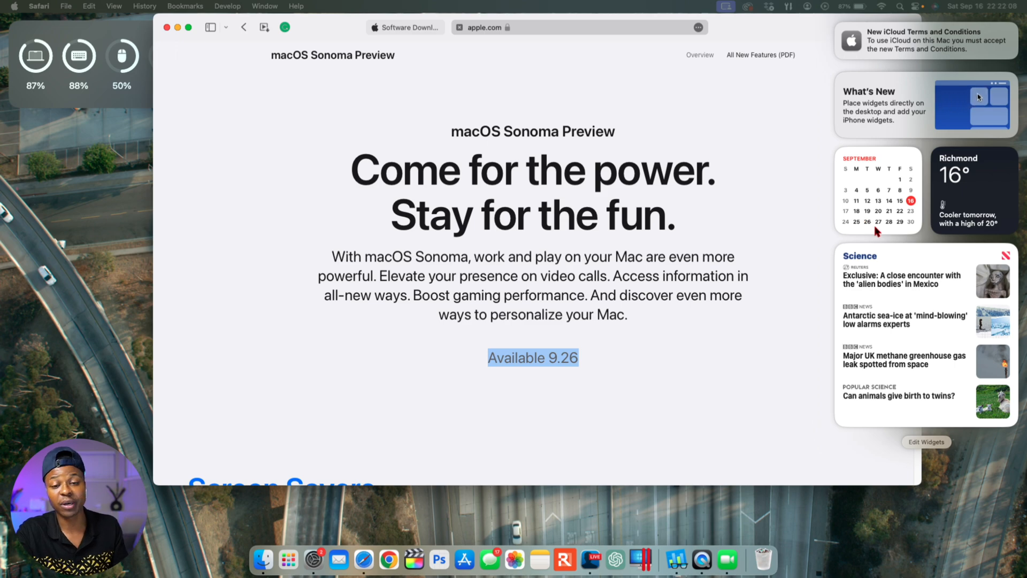
{"action": "left_click", "coordinate": [703, 269]}
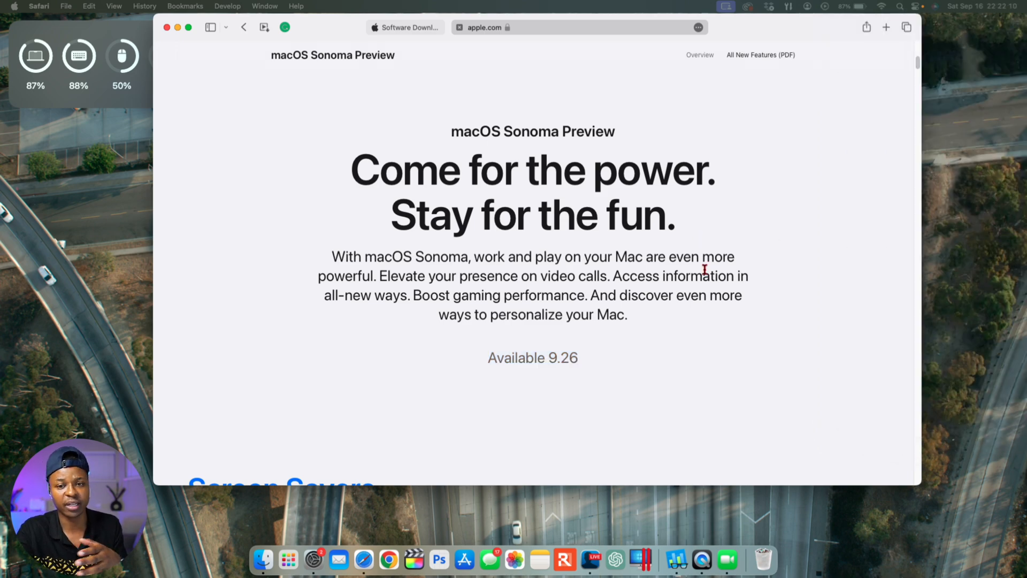
Scroll the macOS Sonoma Preview page down to the compatible Macs list, iMac 2019 through Mac mini 2018.
{"action": "scroll", "scroll_direction": "down", "scroll_amount": 3}
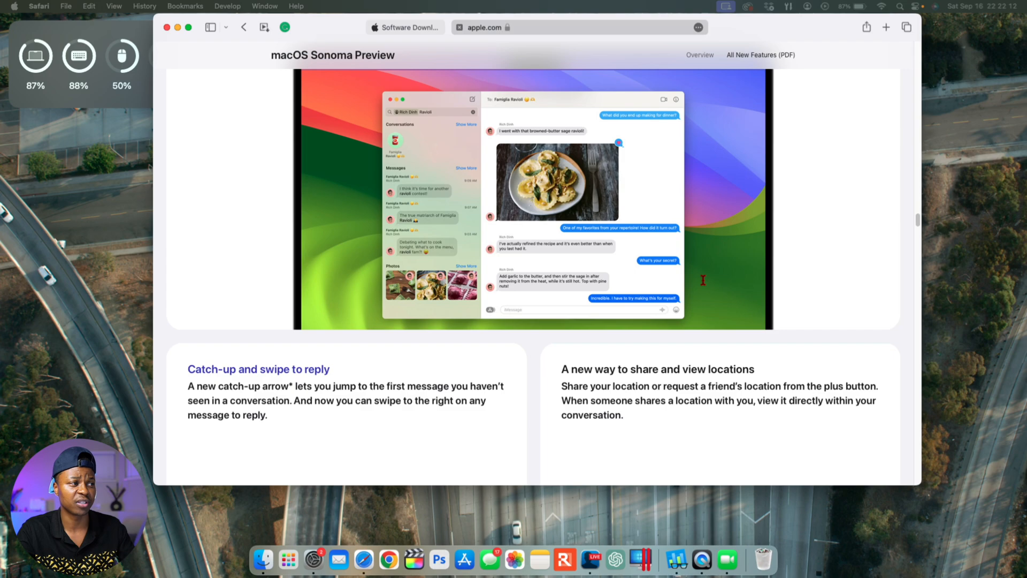
{"action": "scroll", "scroll_direction": "down", "scroll_amount": 3}
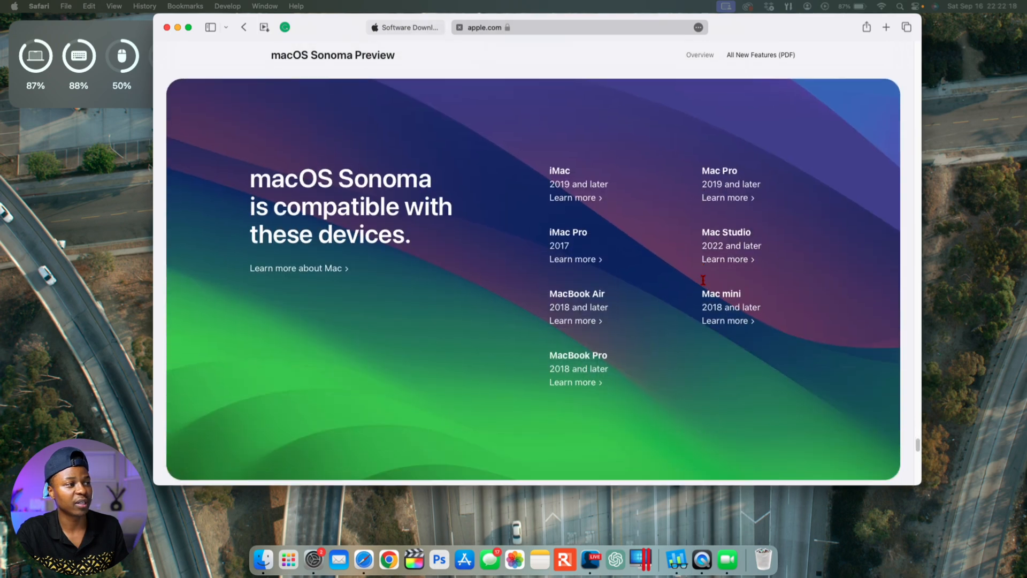
{"action": "scroll", "scroll_direction": "down", "scroll_amount": 3}
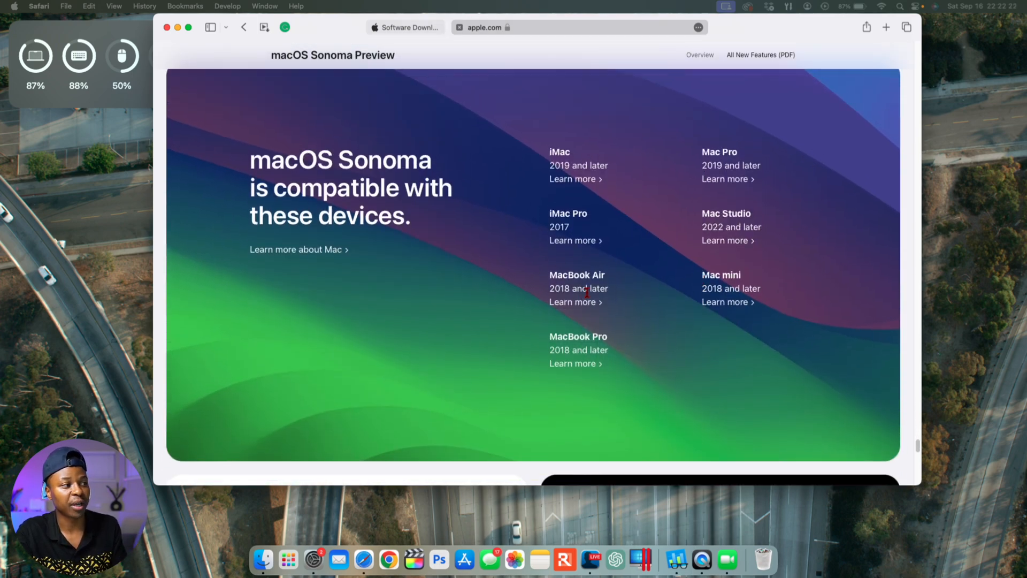
{"action": "mouse_move", "coordinate": [626, 326]}
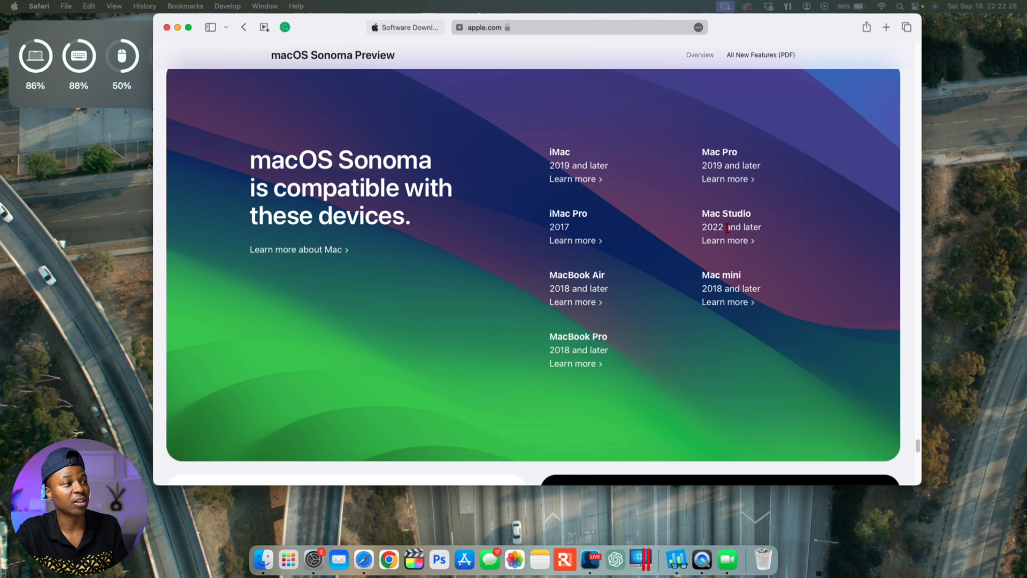
{"action": "mouse_move", "coordinate": [724, 302]}
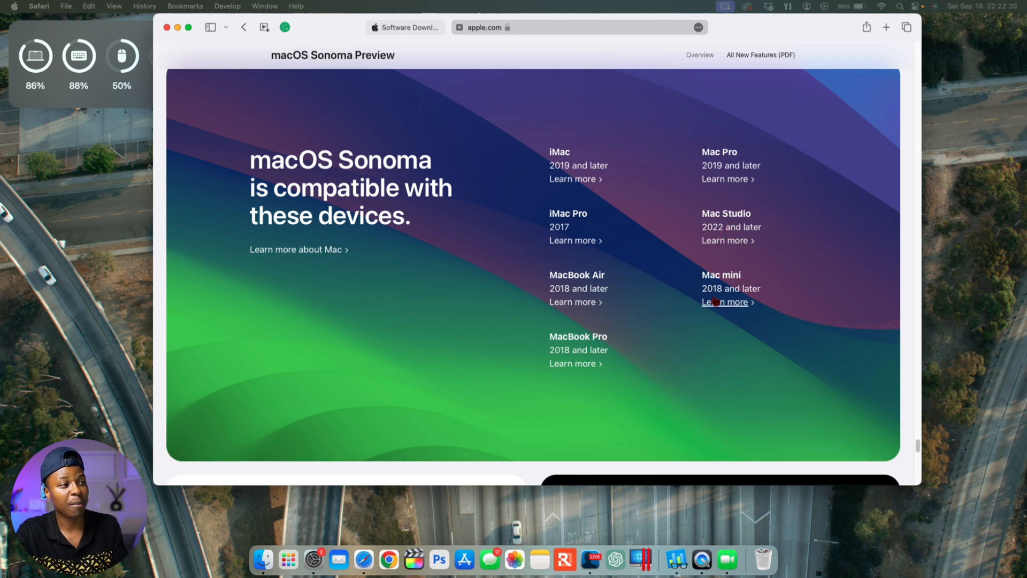